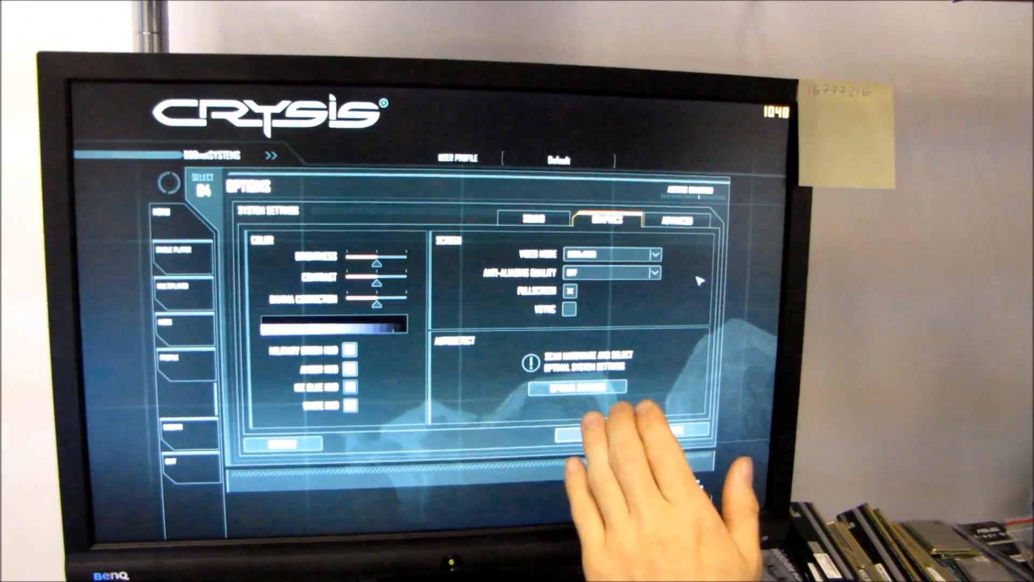
Raise Mafia II's APEX PhysX video setting from Off to High
click(674, 221)
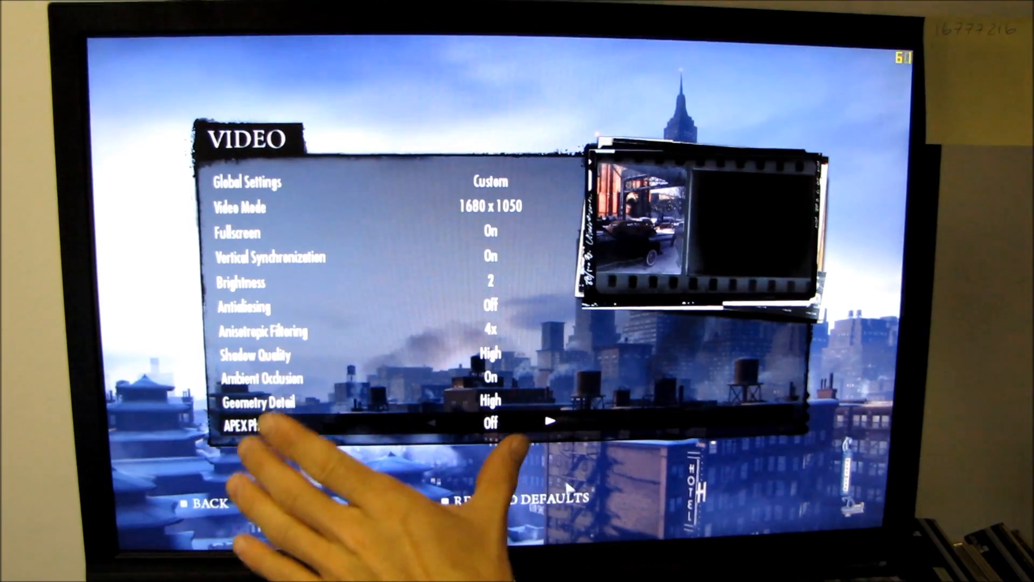
click(552, 421)
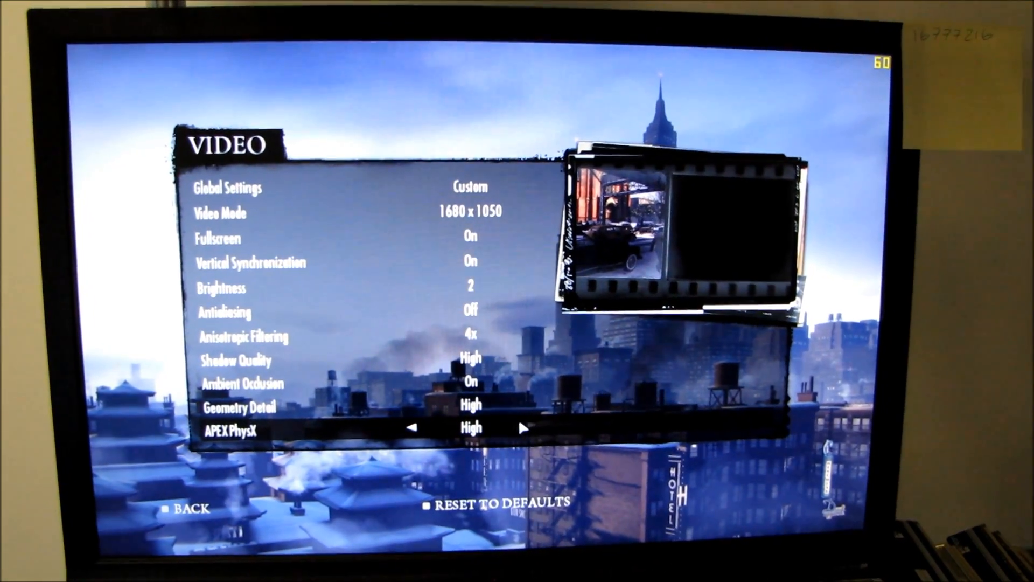